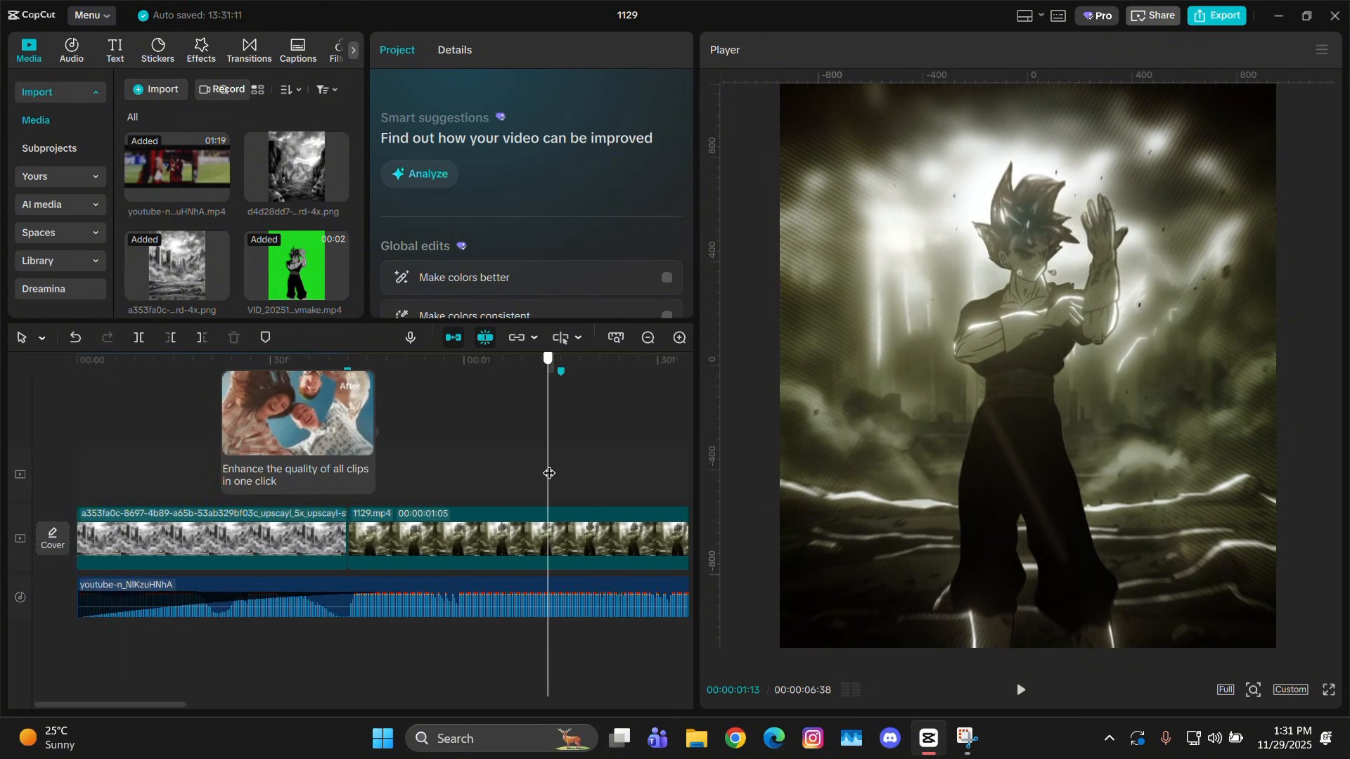
- Pick a frame in the anime clip and select 1129.mp4 to show its Video properties
{"action": "left_click", "coordinate": [1020, 689]}
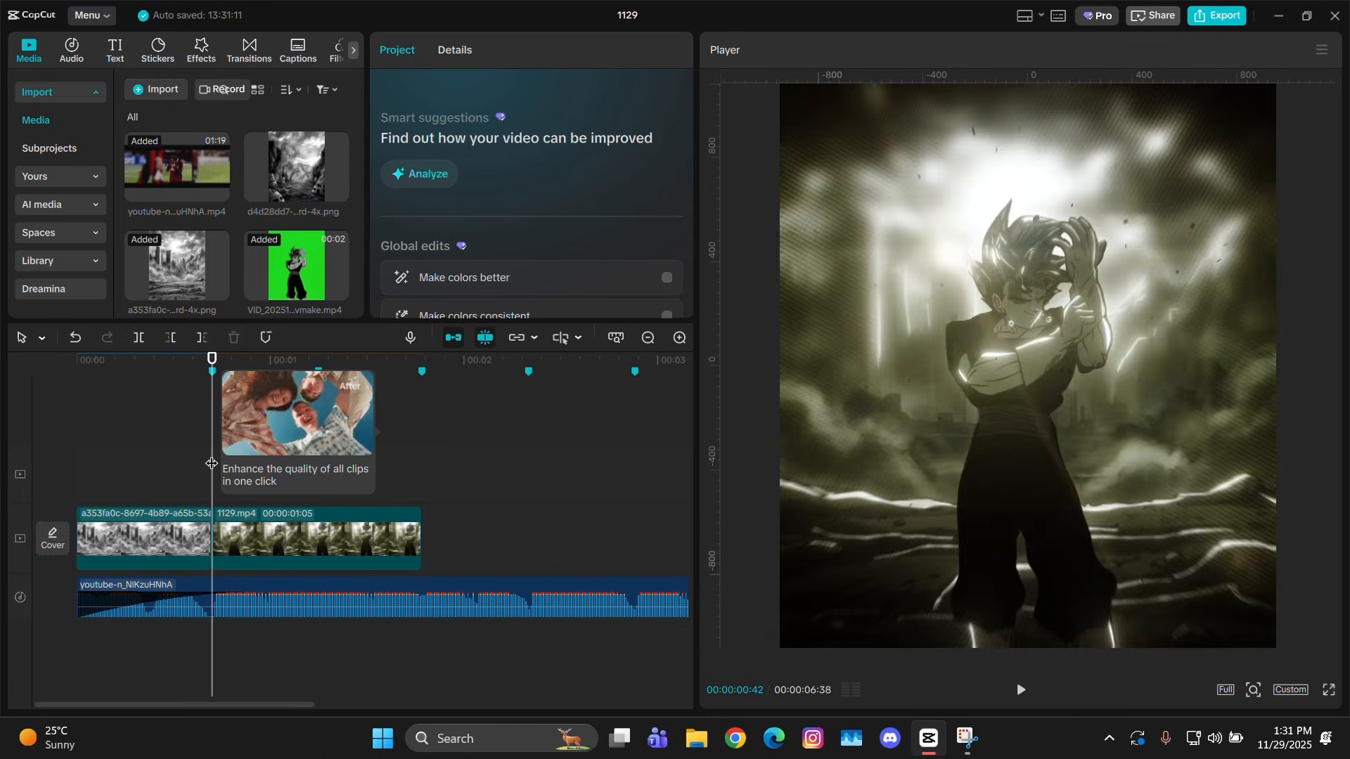
{"action": "left_click", "coordinate": [314, 538]}
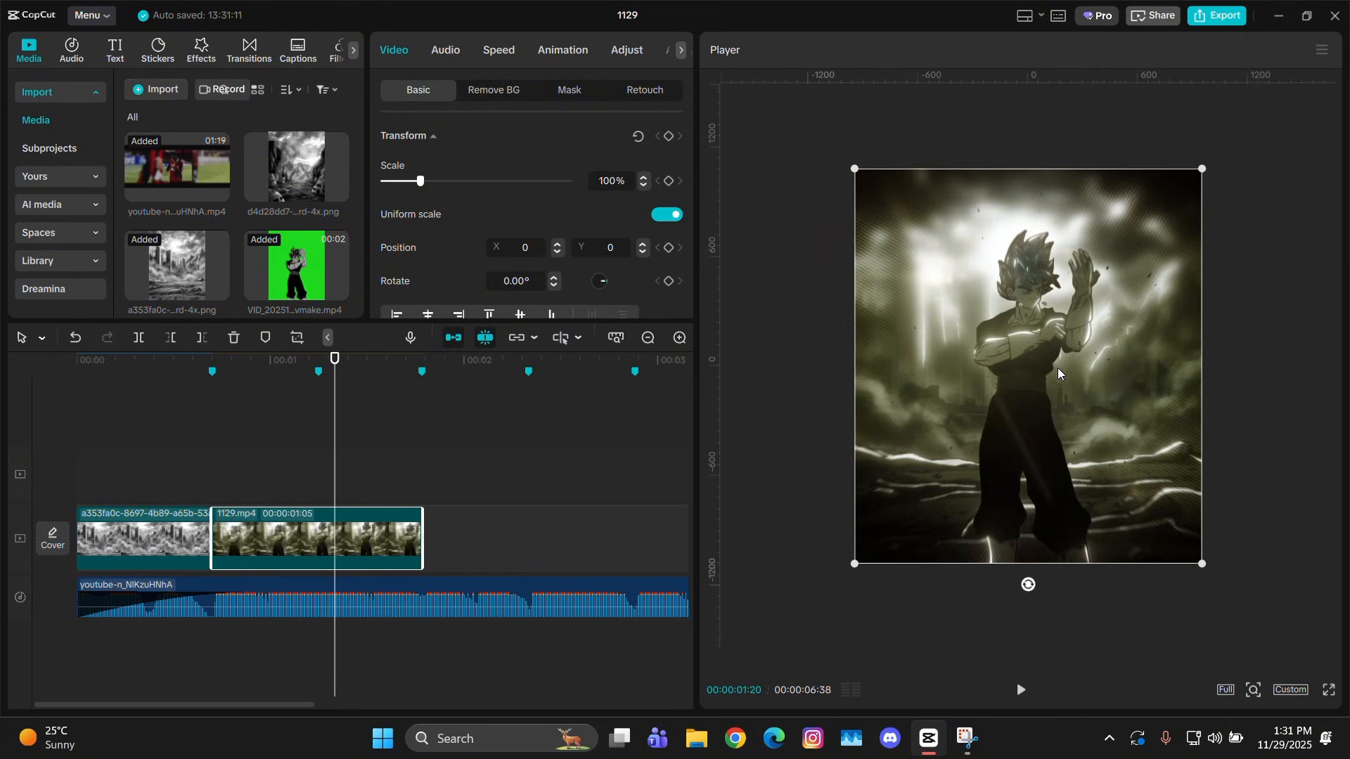
- Export the current frame as a 1129 PNG still and import it into the project
{"action": "left_click", "coordinate": [1221, 15]}
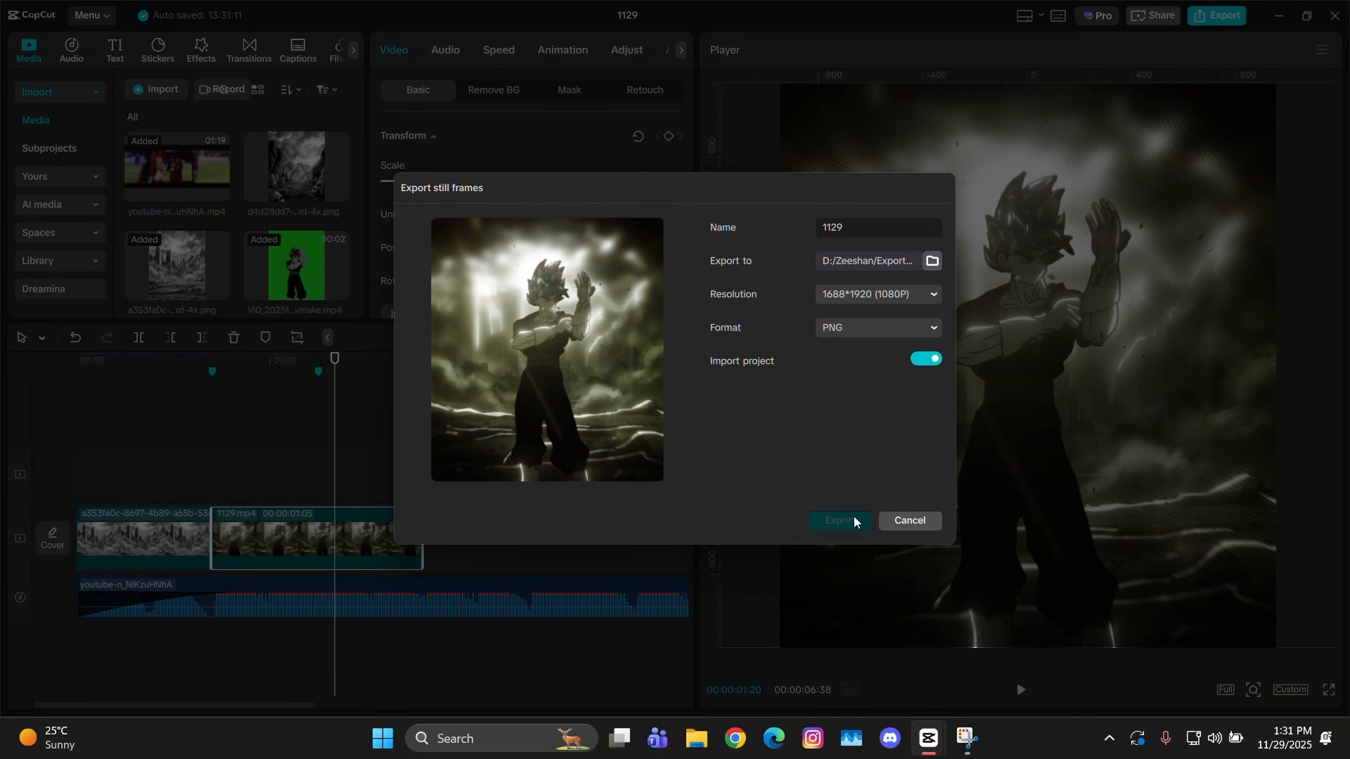
{"action": "left_click", "coordinate": [837, 526]}
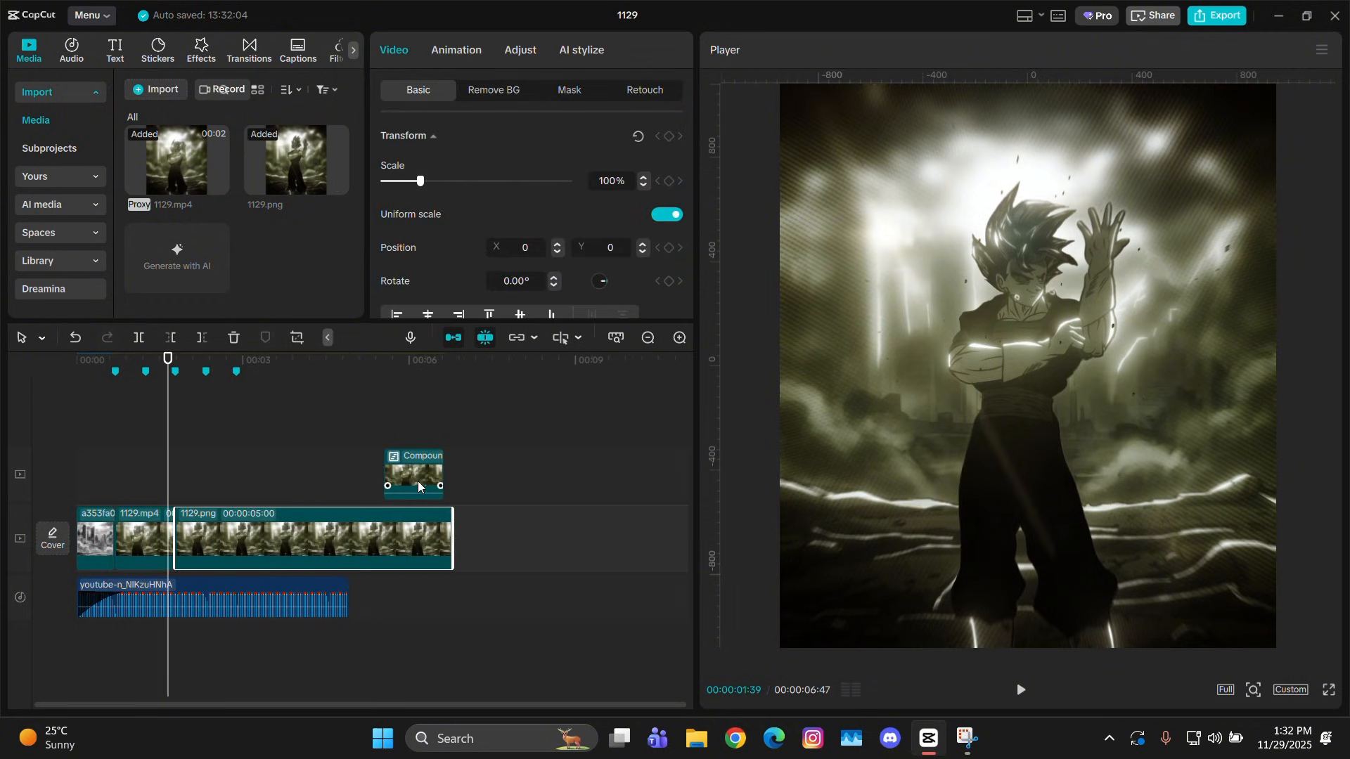
- Place a second copy of the 1129.png still after the first, then select the first still
{"action": "left_click_drag", "start_coordinate": [412, 472], "coordinate": [642, 557]}
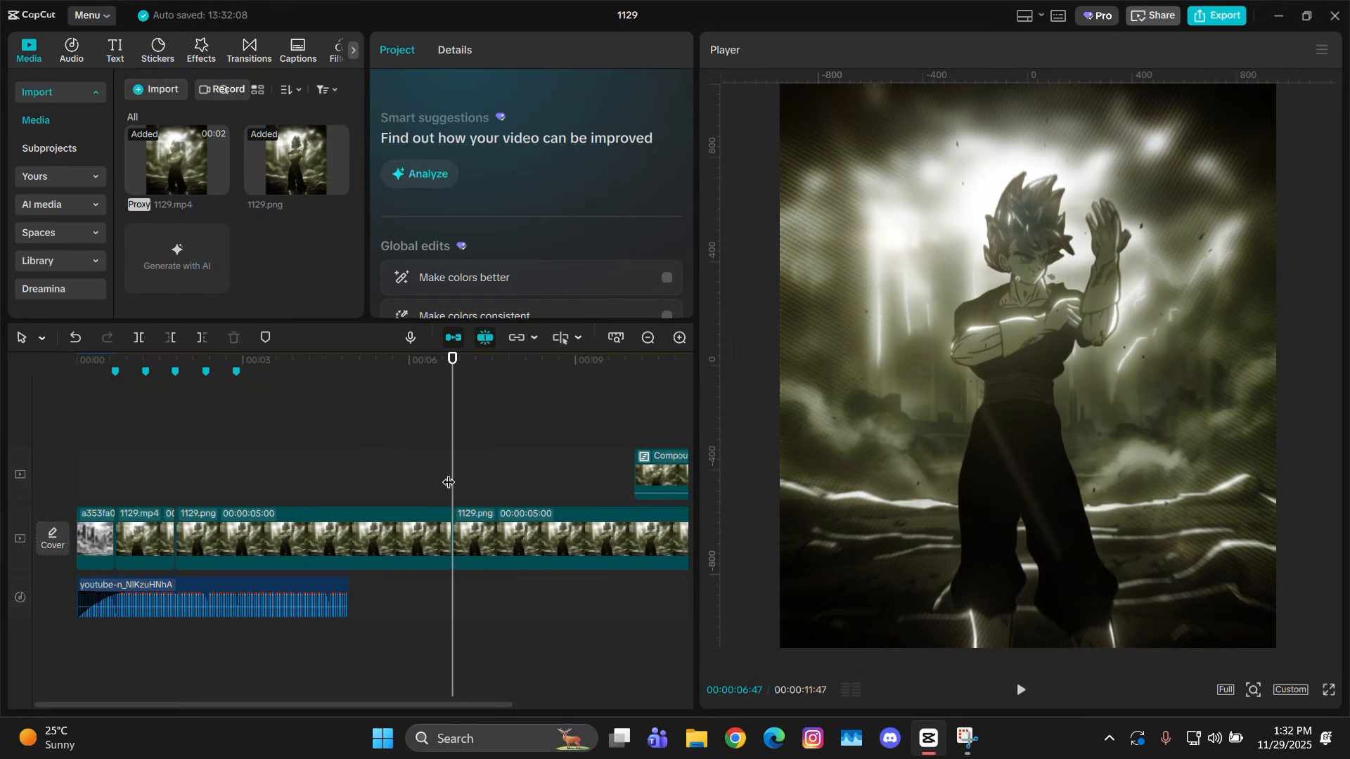
{"action": "left_click", "coordinate": [248, 50]}
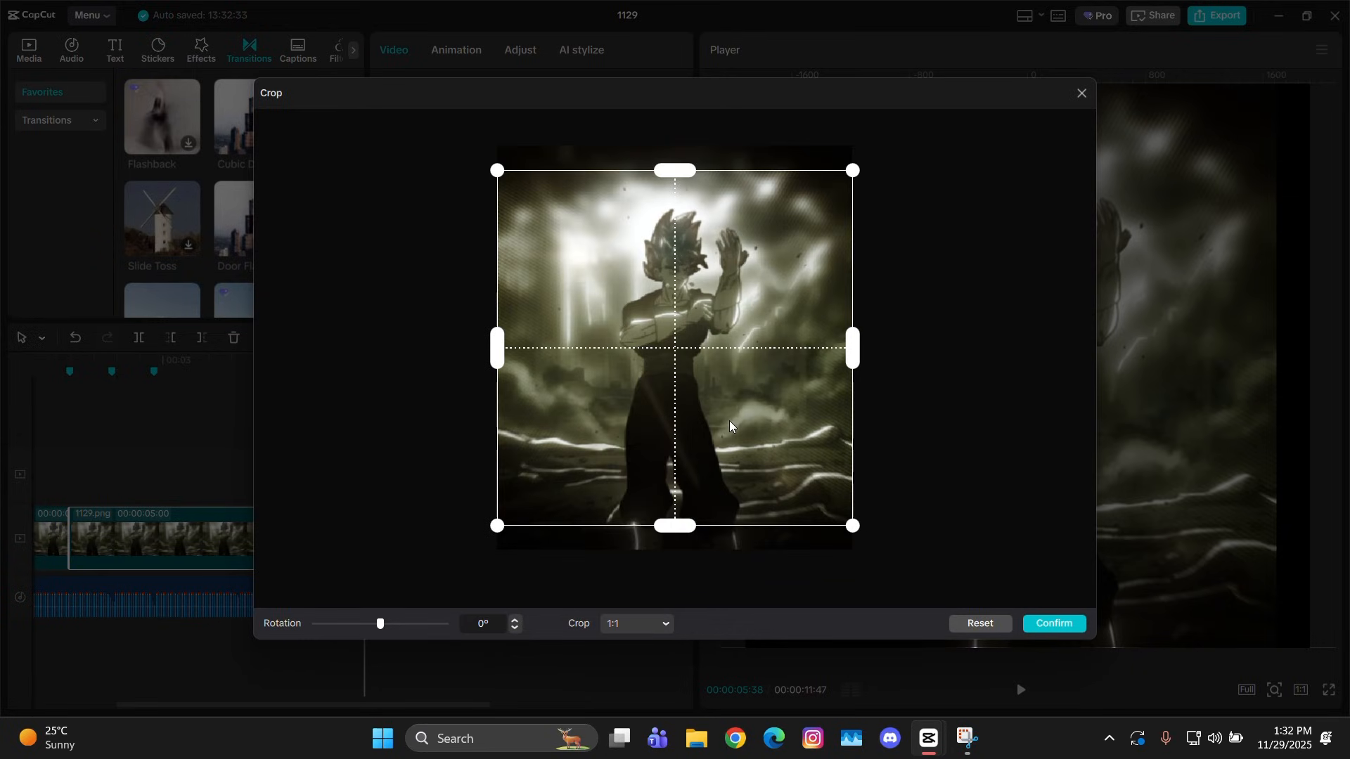
- Reposition the 1:1 square crop on the still frame and confirm it
{"action": "left_click", "coordinate": [1051, 628]}
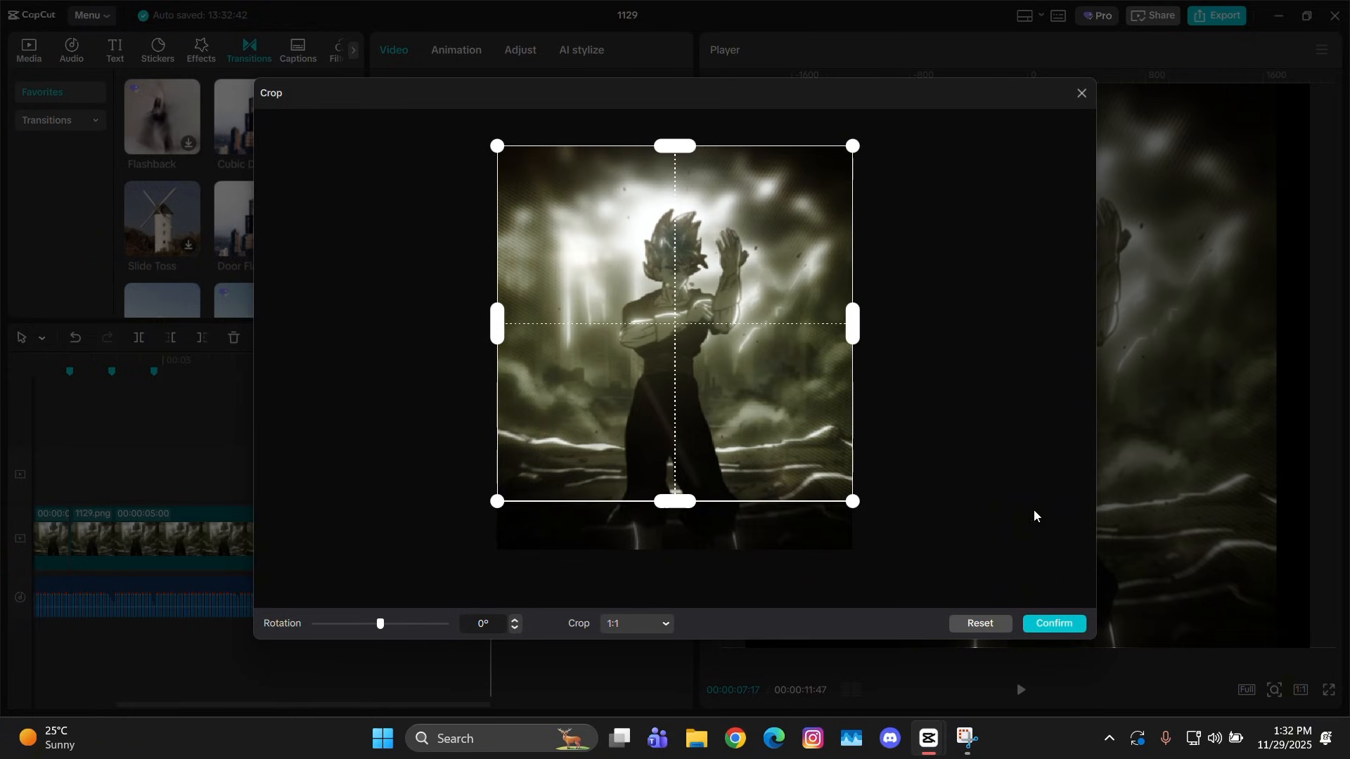
{"action": "left_click", "coordinate": [1051, 626]}
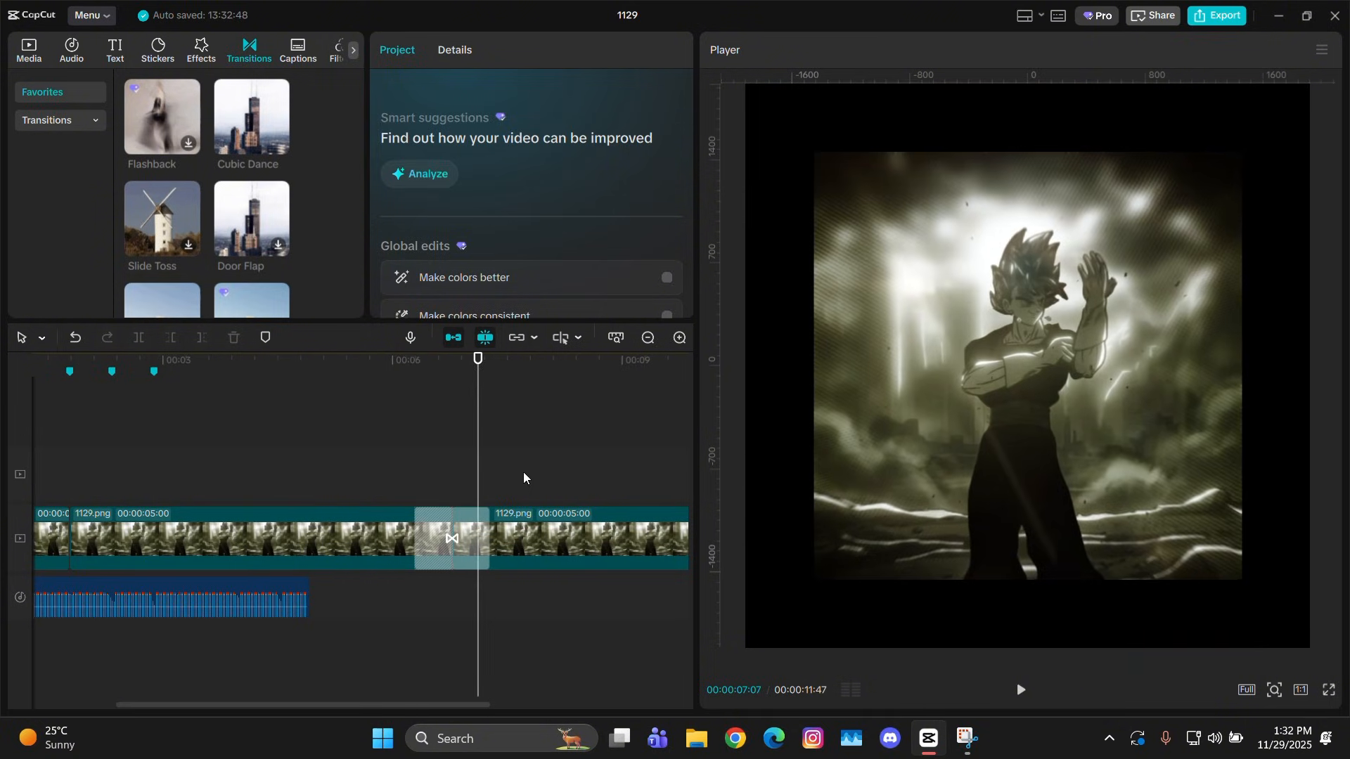
- Preview the transition, then split the compound clip where the cube spin ends
{"action": "left_click", "coordinate": [590, 538]}
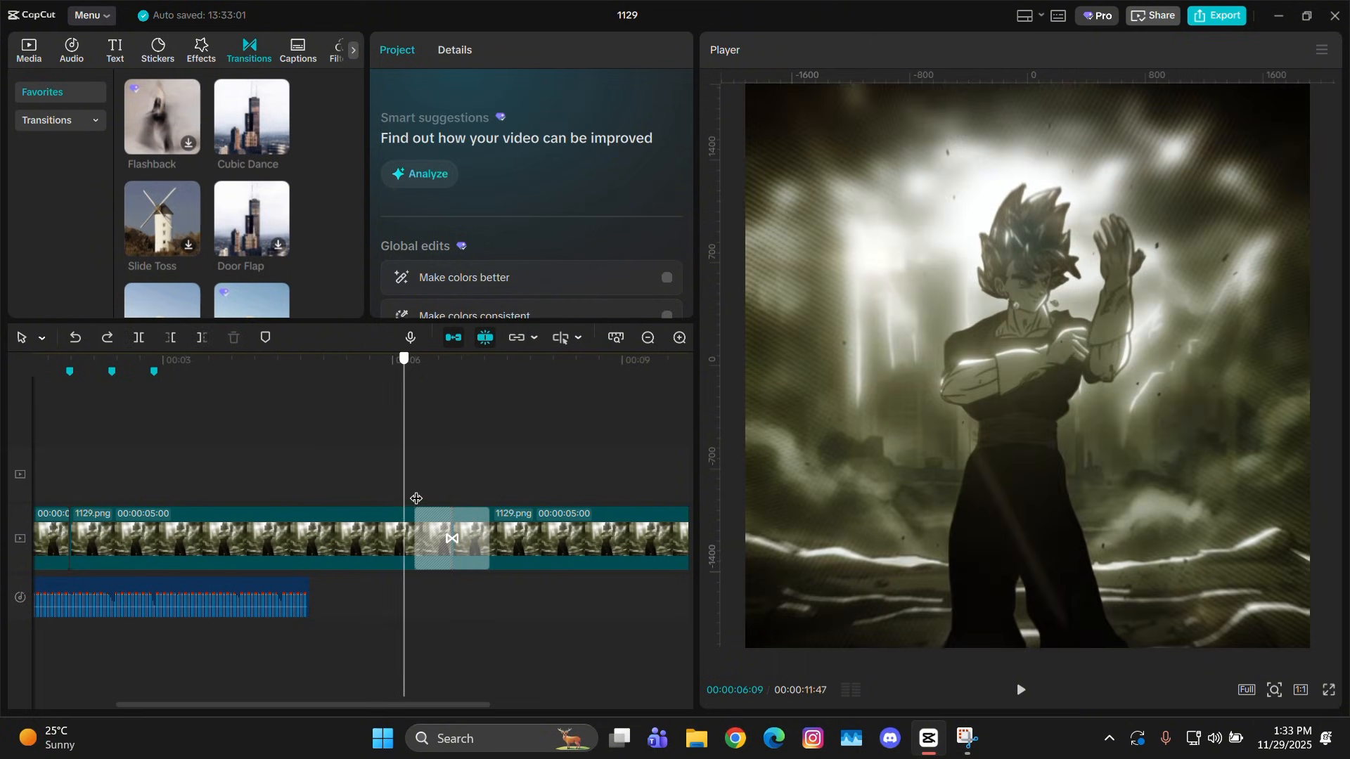
{"action": "left_click", "coordinate": [1019, 689]}
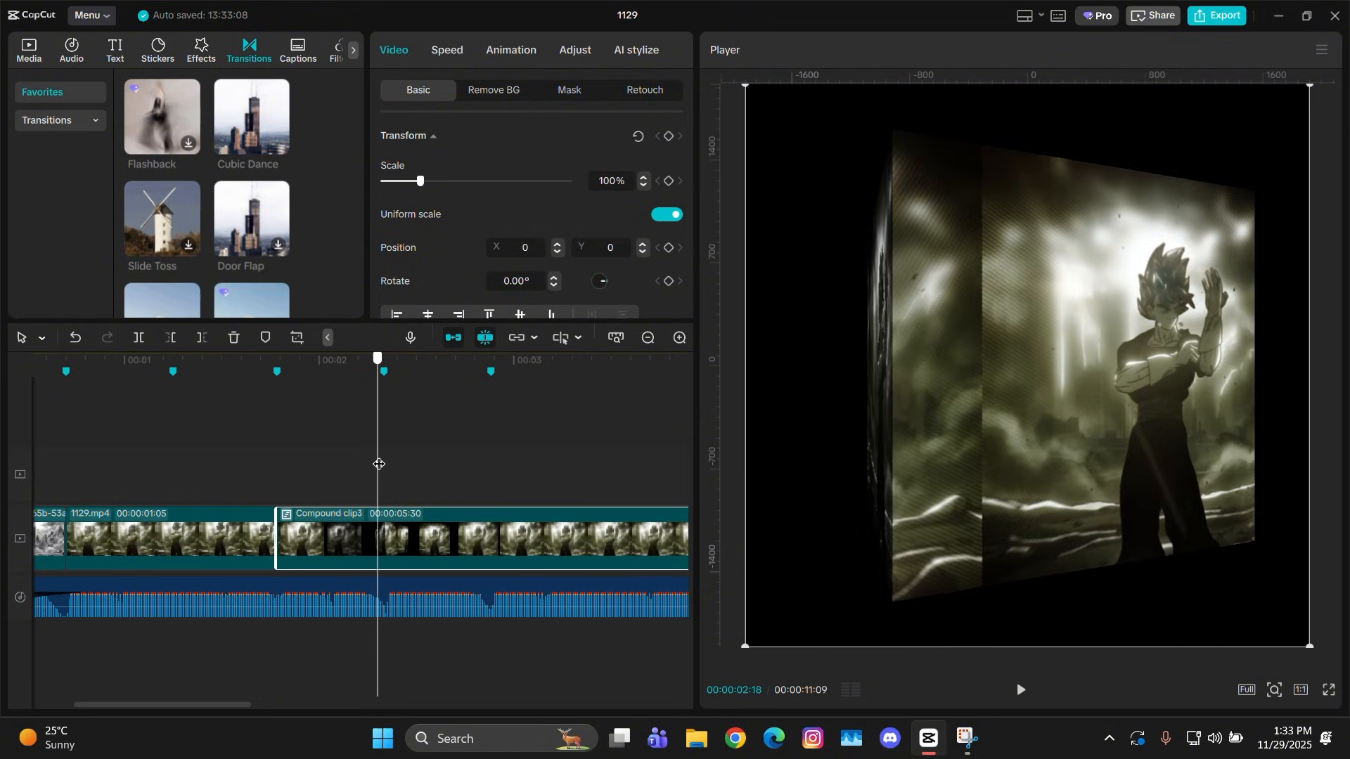
{"action": "left_click_drag", "start_coordinate": [377, 357], "coordinate": [410, 357]}
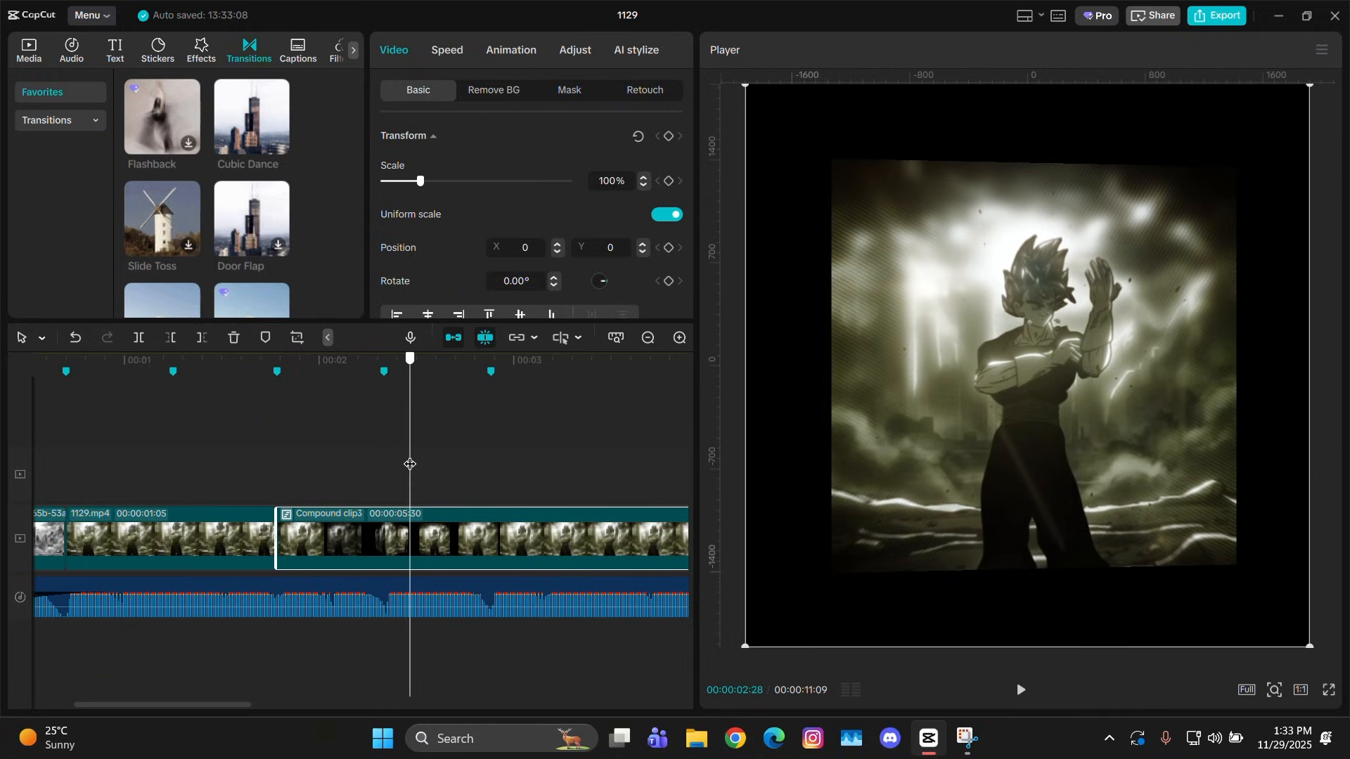
{"action": "left_click", "coordinate": [425, 529]}
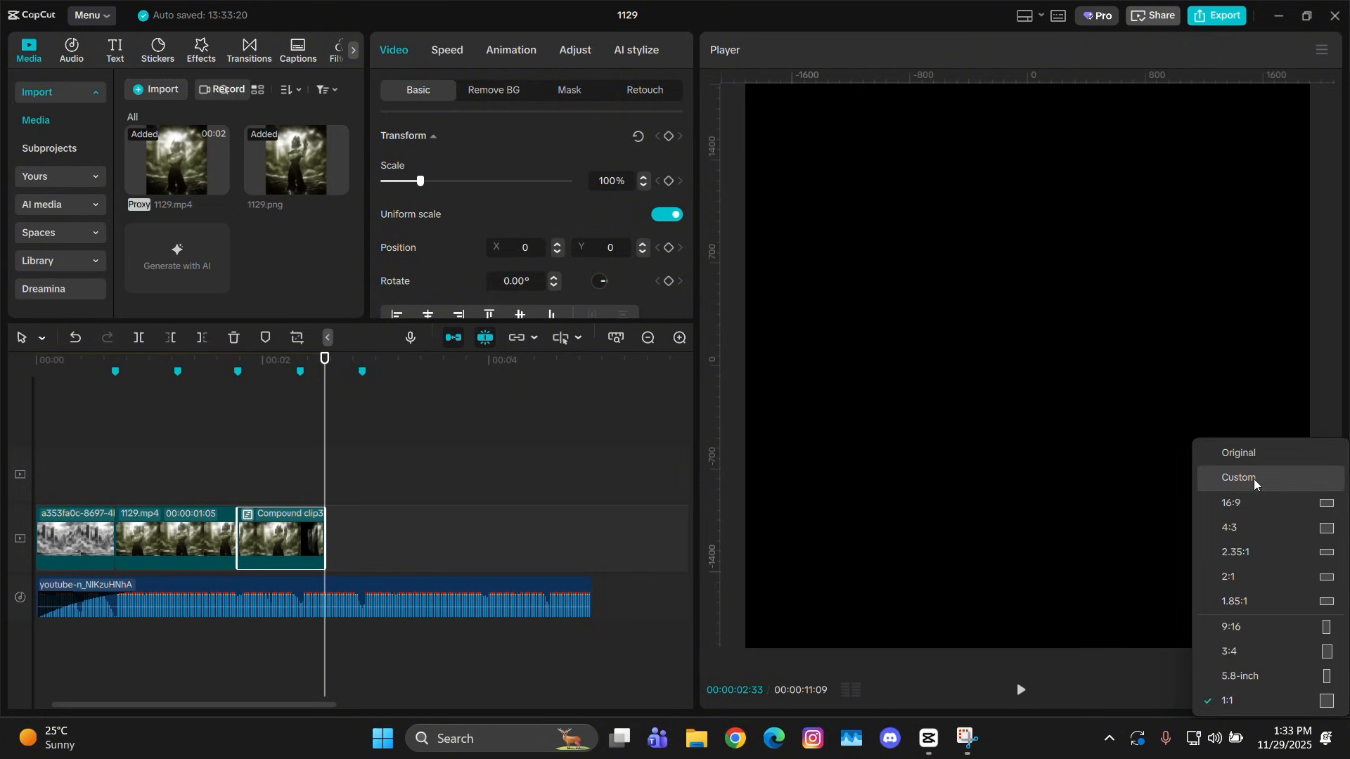
- Set a custom 950×1080 canvas and select the compound cube clip
{"action": "left_click", "coordinate": [1237, 478]}
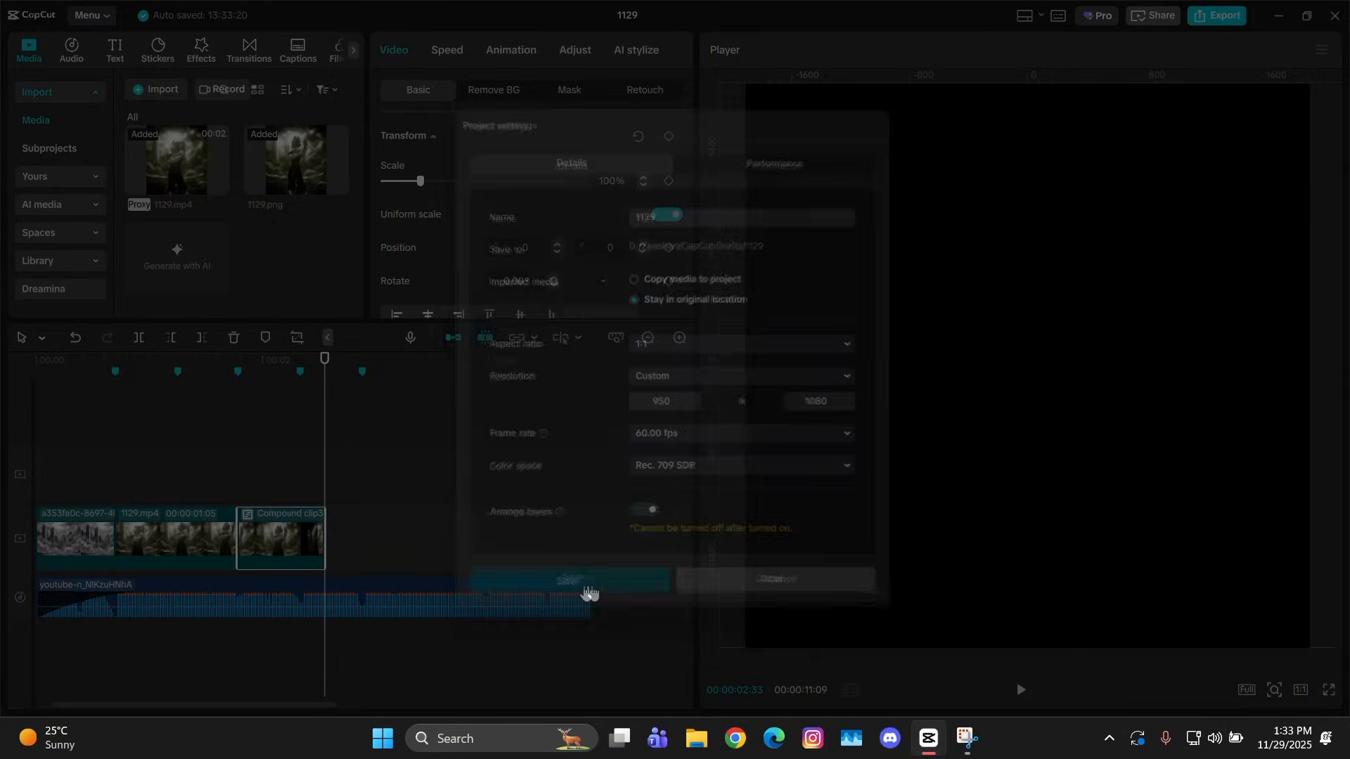
{"action": "left_click", "coordinate": [570, 579]}
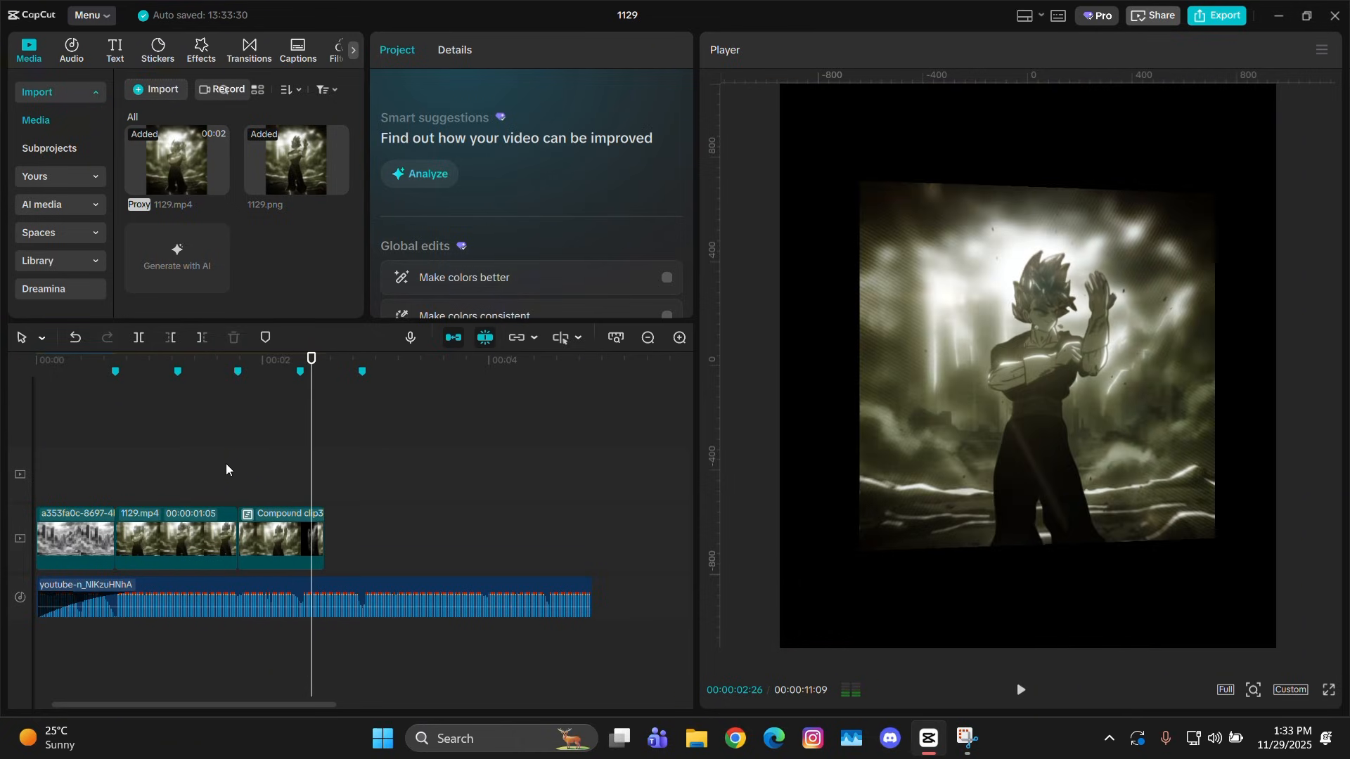
{"action": "left_click", "coordinate": [280, 541]}
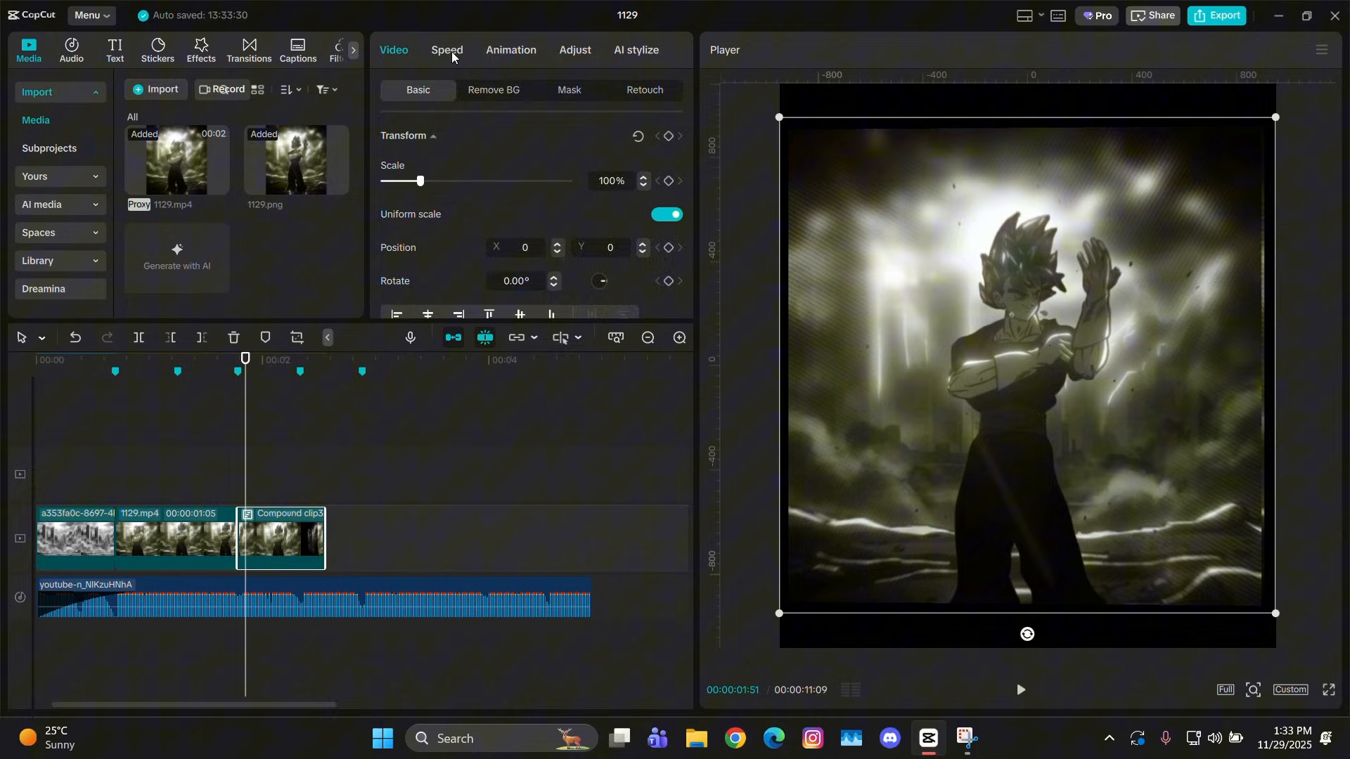
- Slow the cube clip to 0.7x with Smooth slow-mo frame blending
{"action": "left_click", "coordinate": [446, 50]}
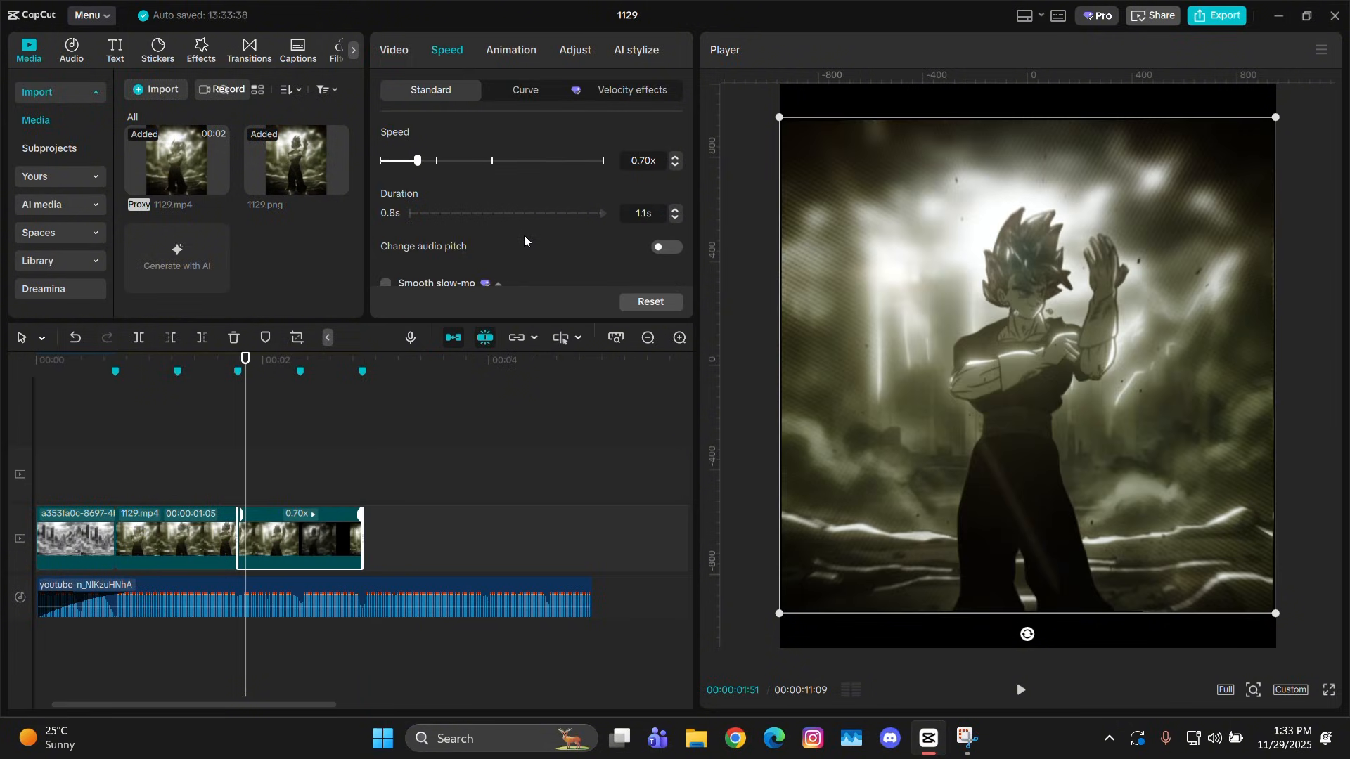
{"action": "left_click", "coordinate": [387, 287]}
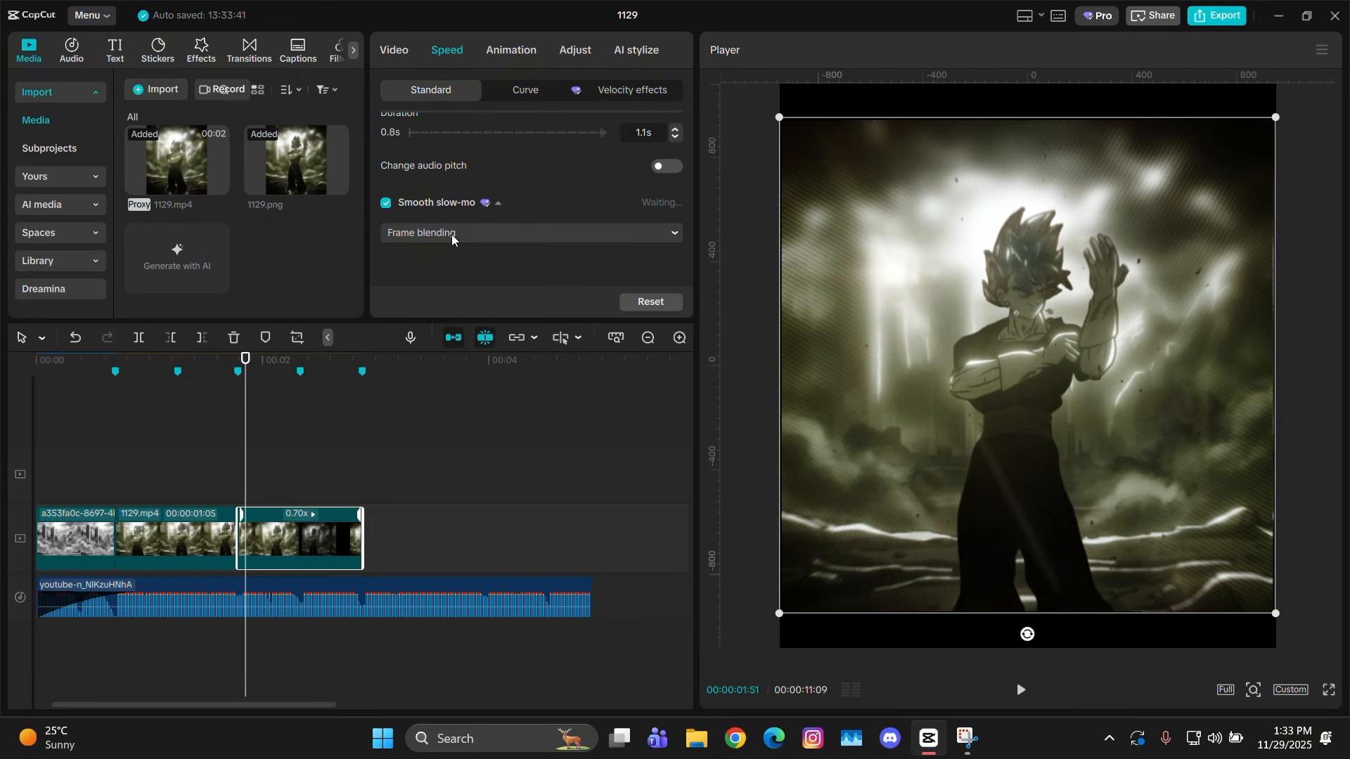
{"action": "left_click", "coordinate": [531, 233]}
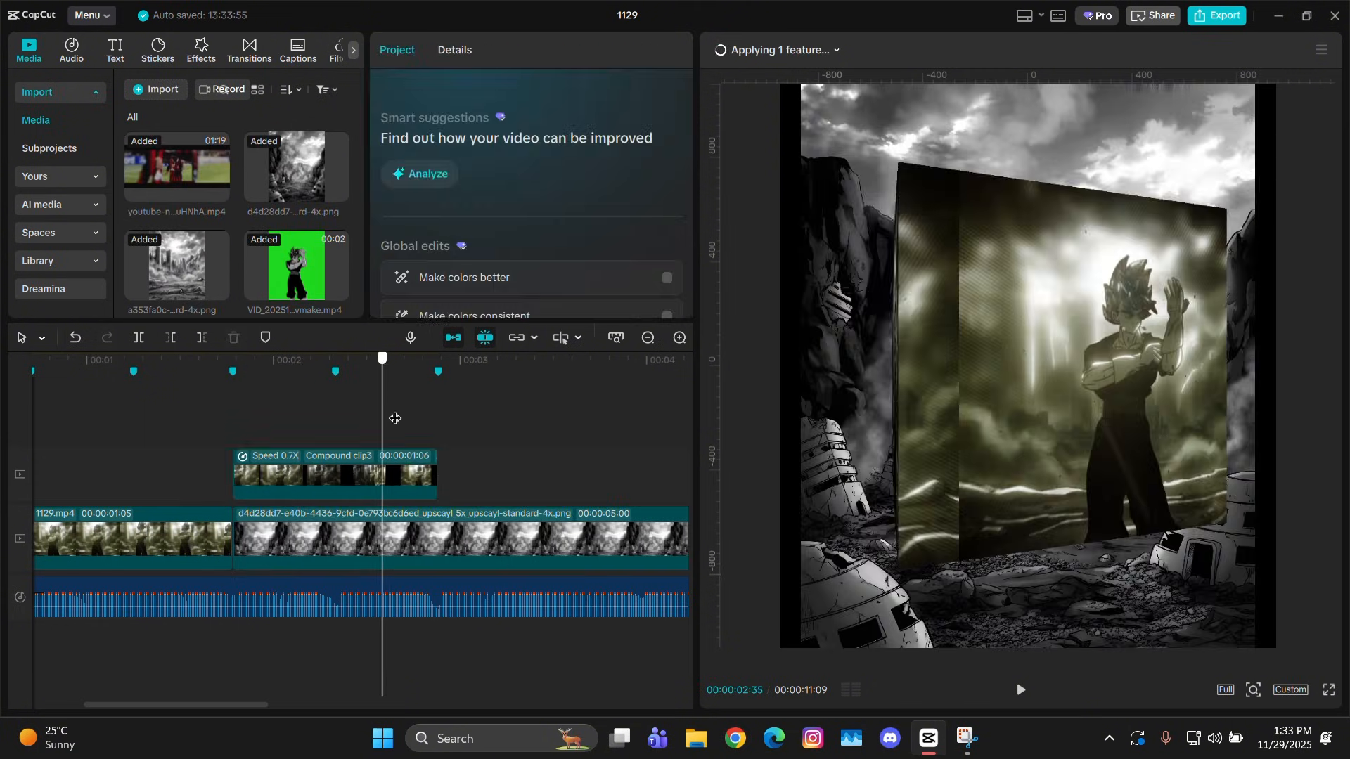
- Keyframe the cube clip's scale from 140% at its start to 35% at its end
{"action": "left_click", "coordinate": [334, 538]}
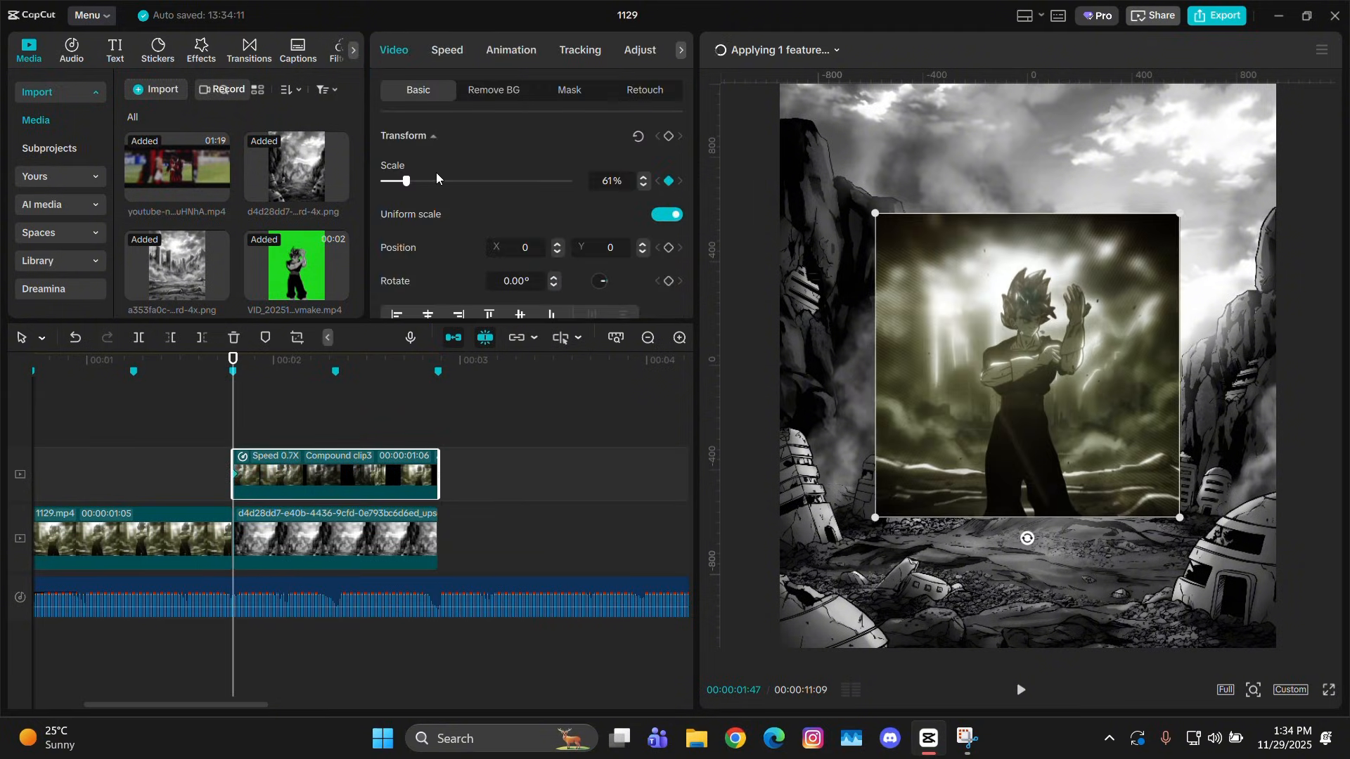
{"action": "left_click_drag", "start_coordinate": [405, 181], "coordinate": [434, 181]}
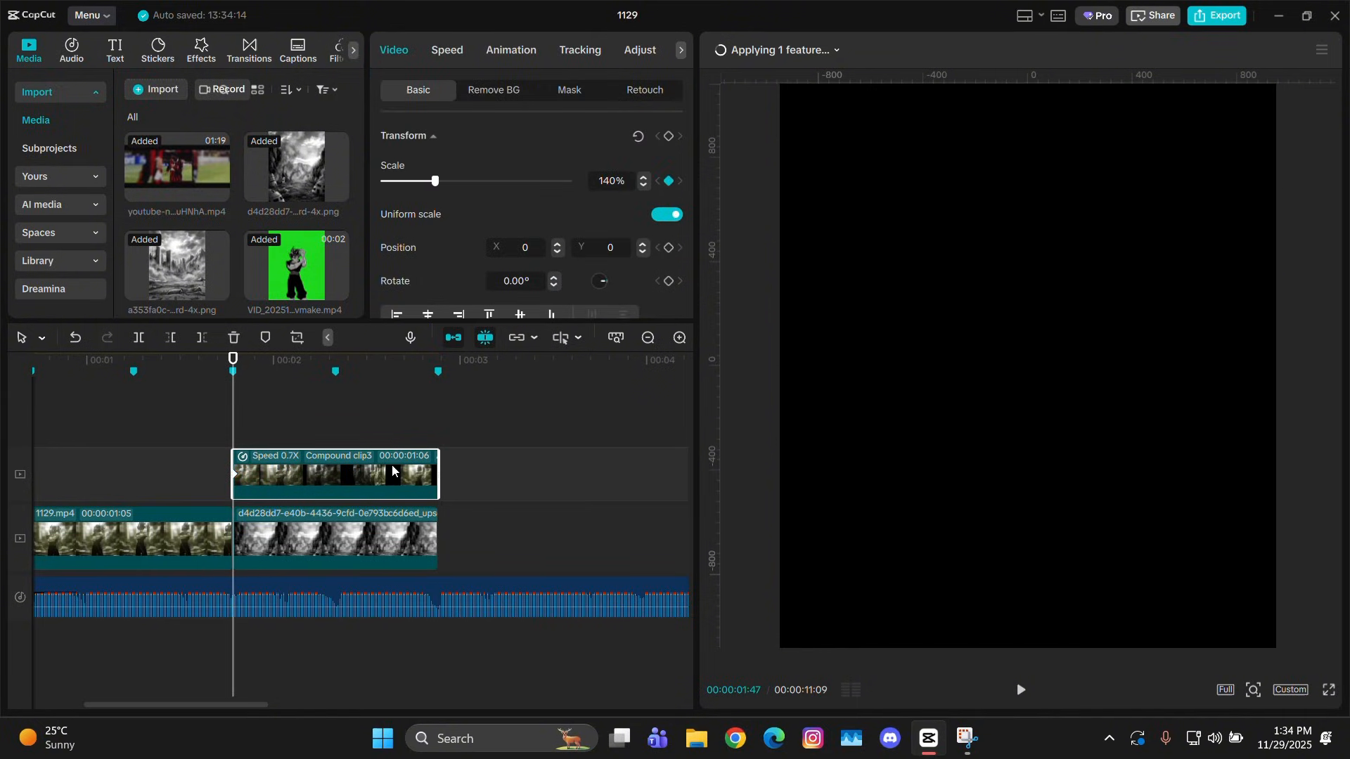
{"action": "left_click_drag", "start_coordinate": [435, 181], "coordinate": [395, 180]}
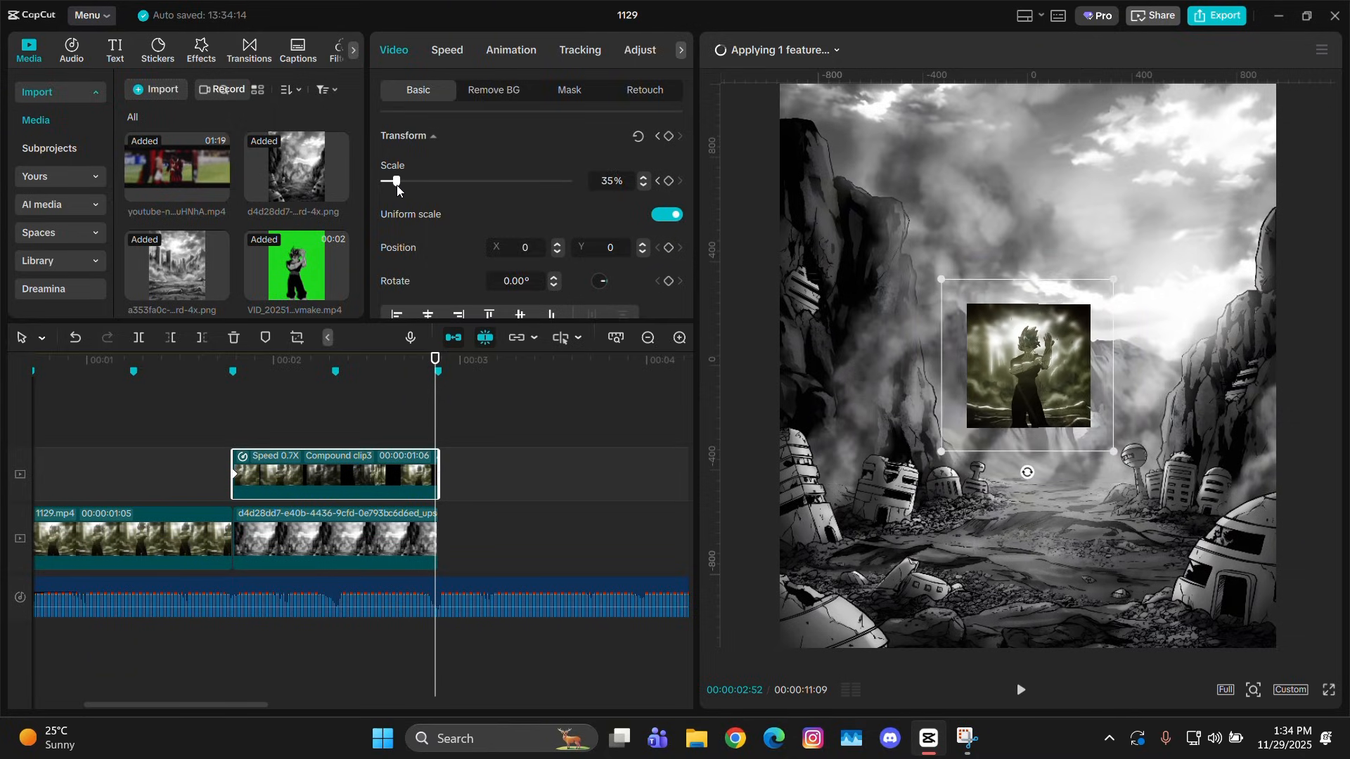
{"action": "left_click_drag", "start_coordinate": [397, 180], "coordinate": [434, 181]}
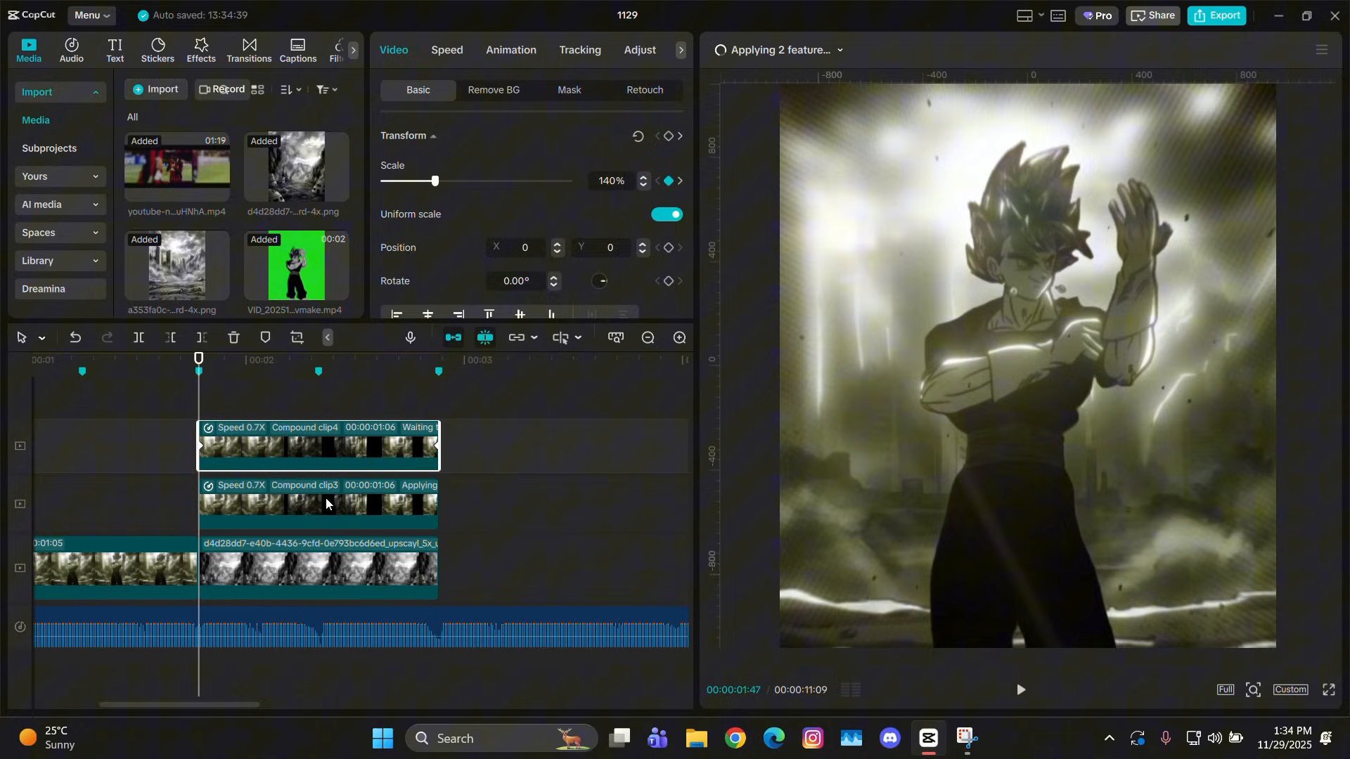
- Select the lower Compound clip3 copy and darken it in the Adjust tab
{"action": "left_click", "coordinate": [325, 505]}
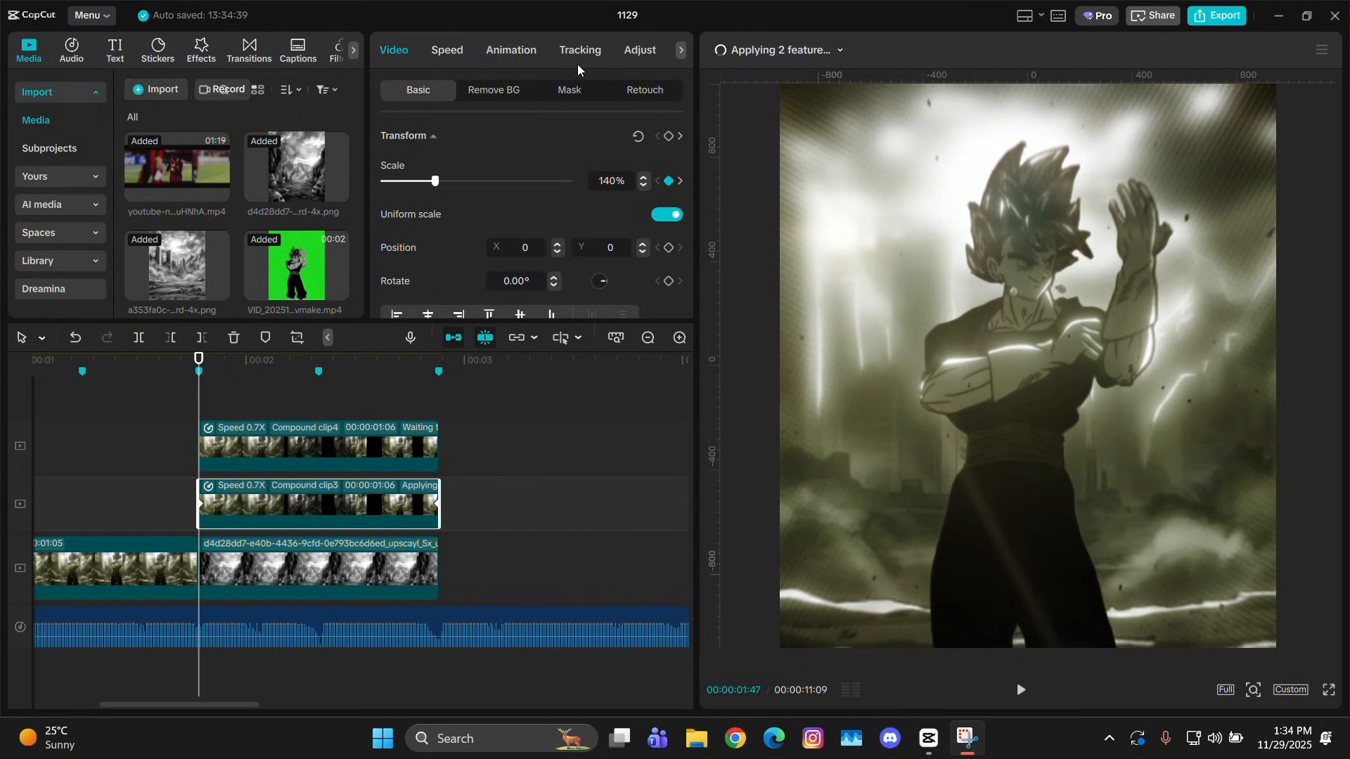
{"action": "left_click", "coordinate": [639, 50]}
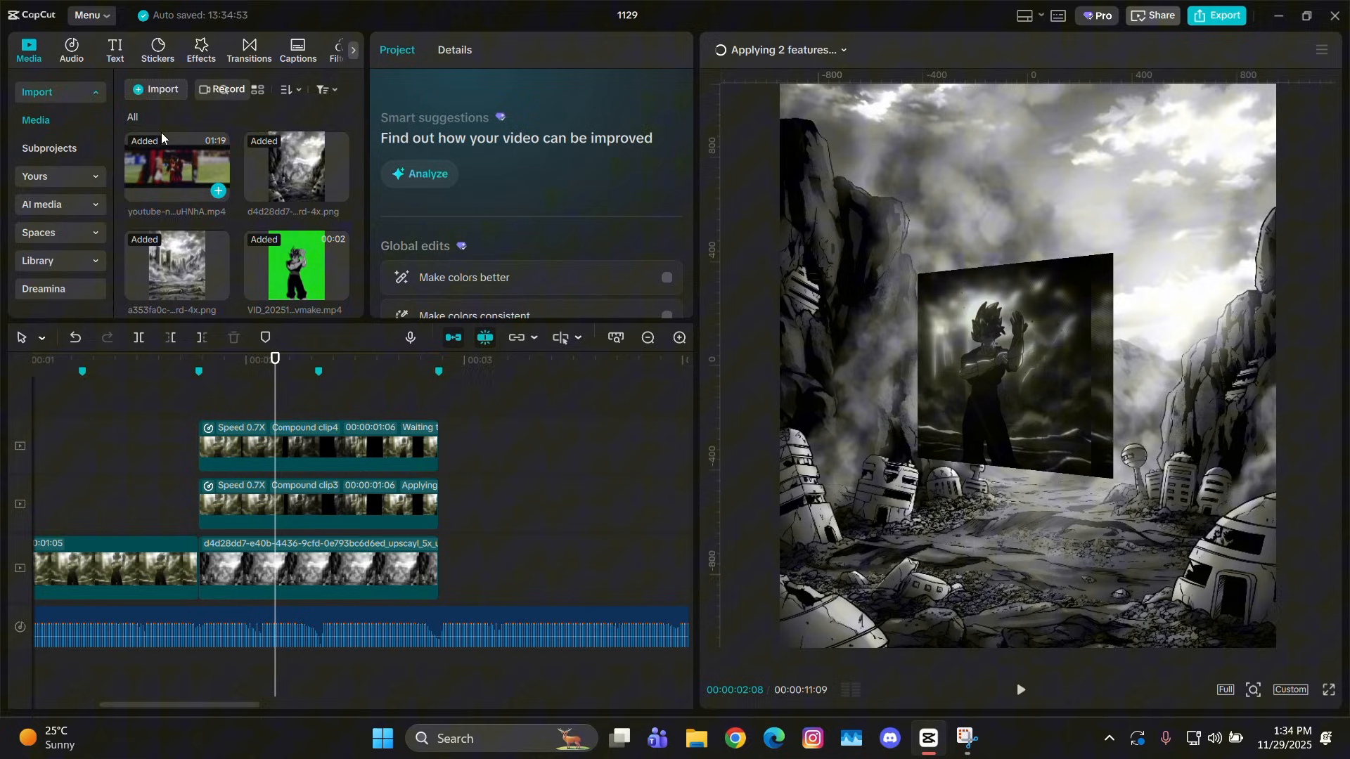
{"action": "left_click", "coordinate": [200, 50]}
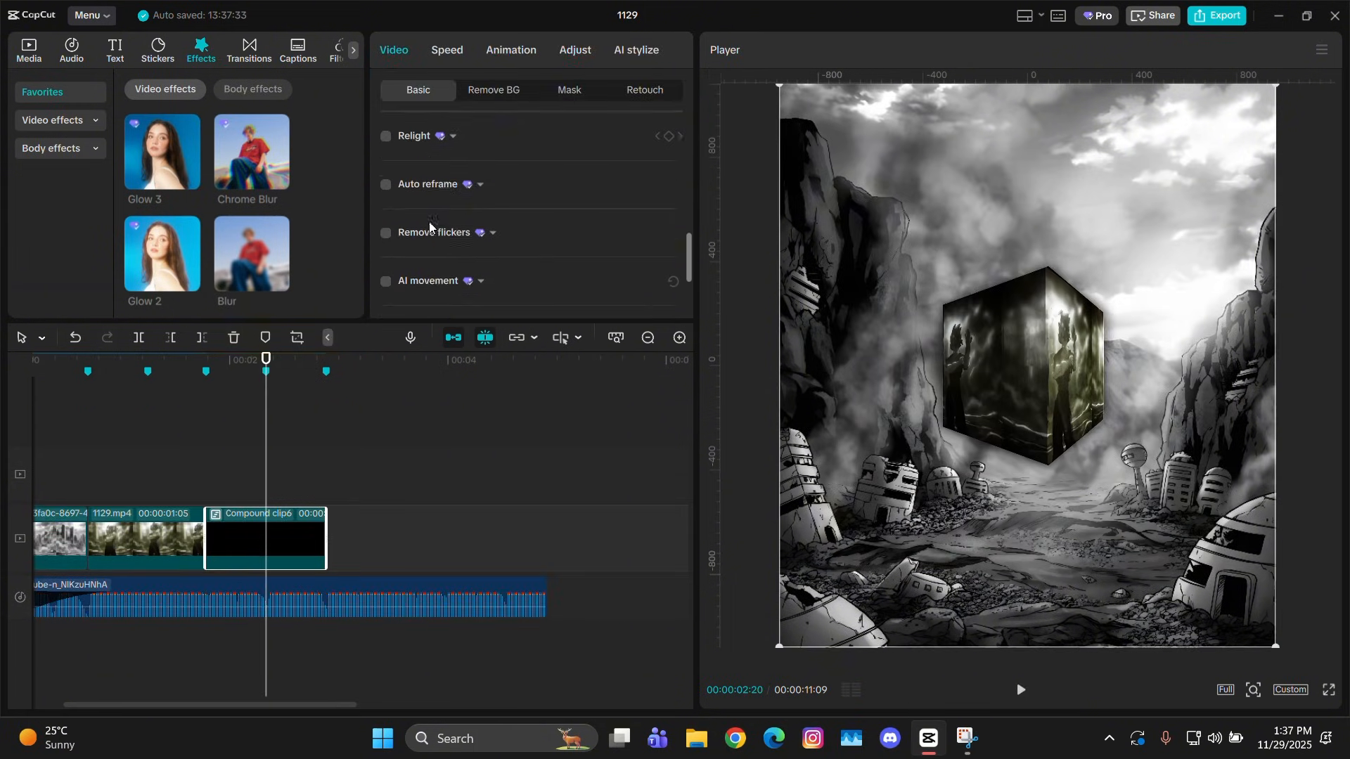
- Enable motion blur on Compound clip6 with blur strength 30
{"action": "left_click", "coordinate": [386, 121]}
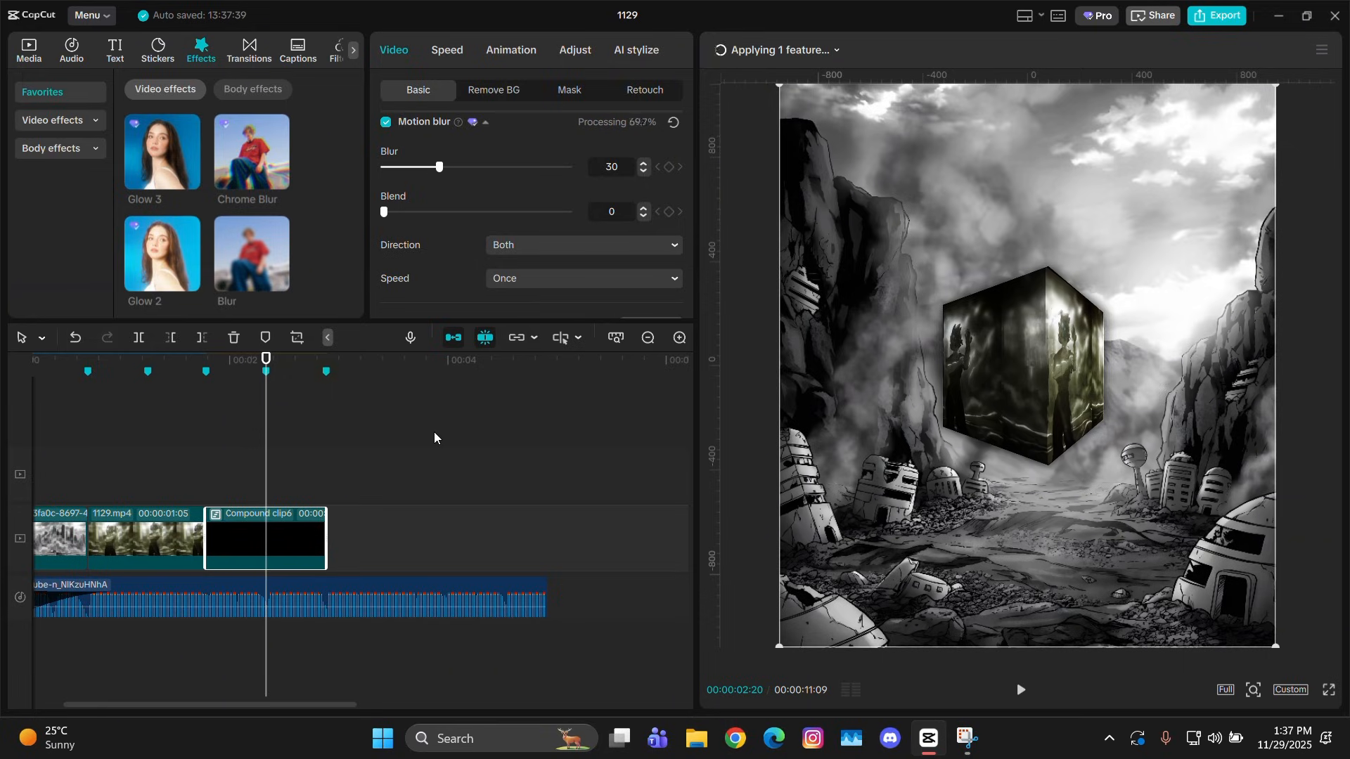